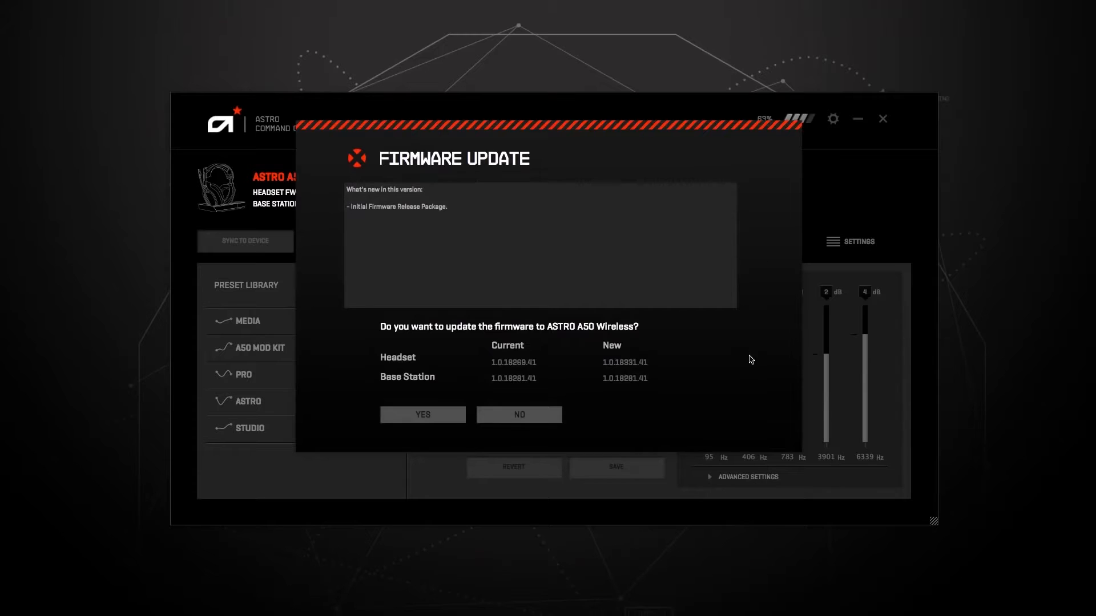
Confirm the A50 Wireless headset firmware update so it begins resetting to bootloader mode.
click(422, 414)
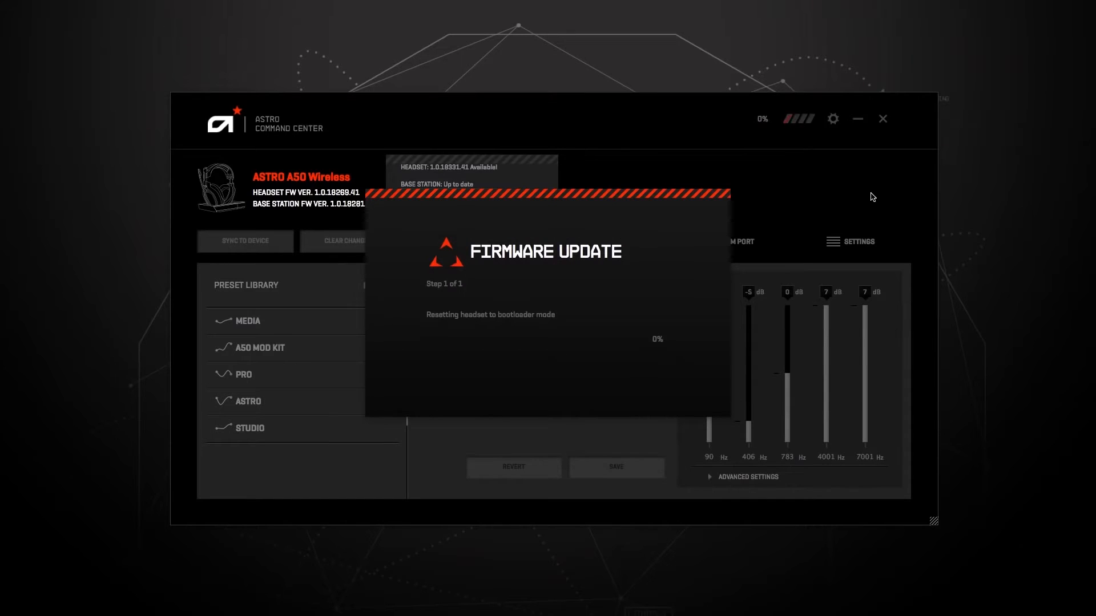